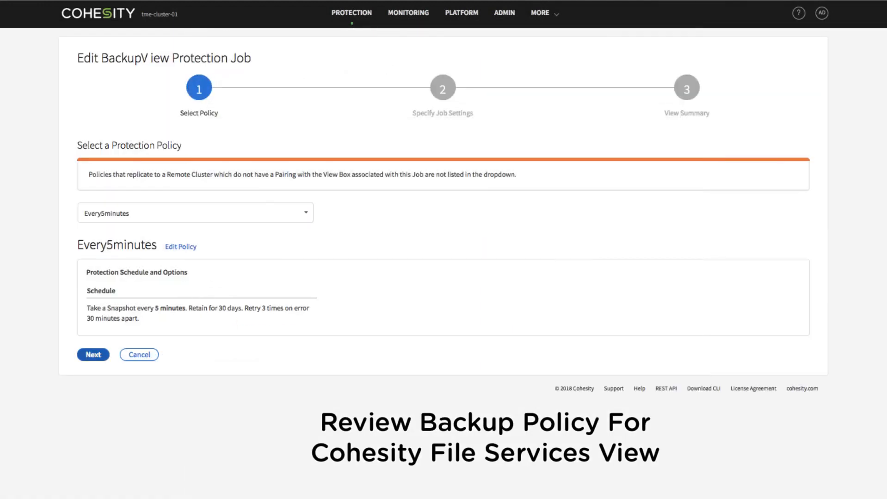
# - Update the BackupView job on the Every5minutes policy and view its successful incremental runs
pyautogui.click(92, 355)
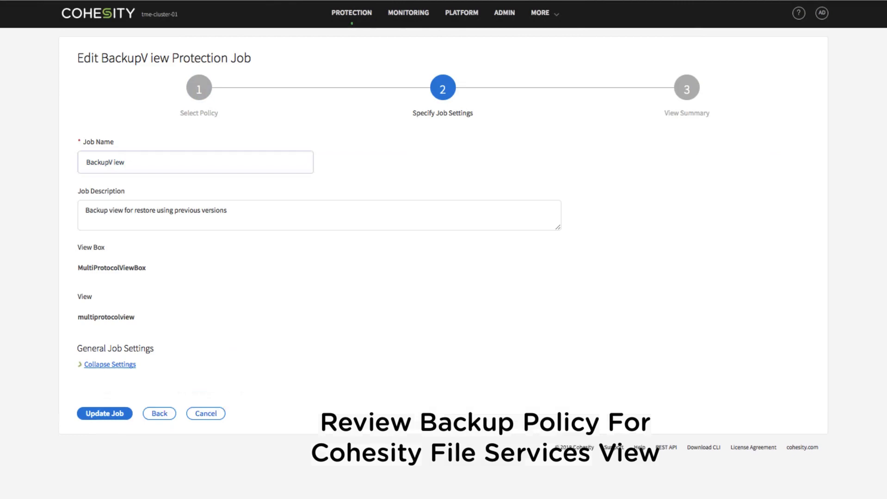
pyautogui.click(104, 413)
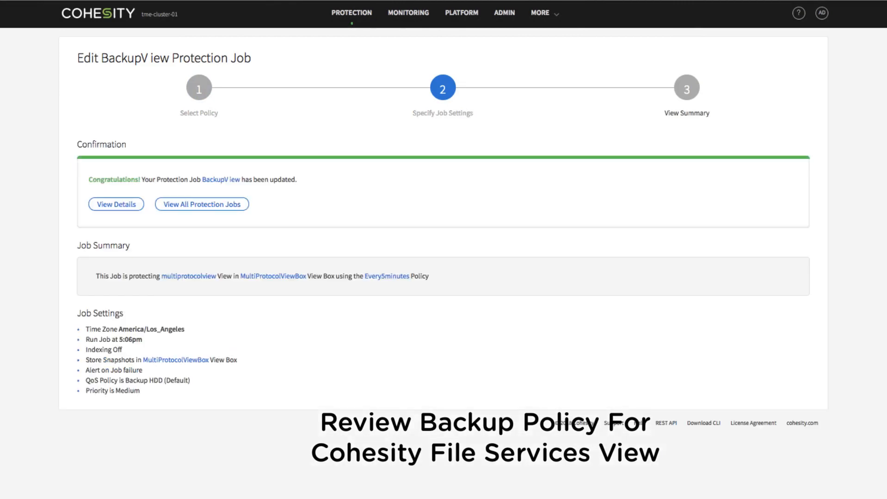
pyautogui.click(686, 88)
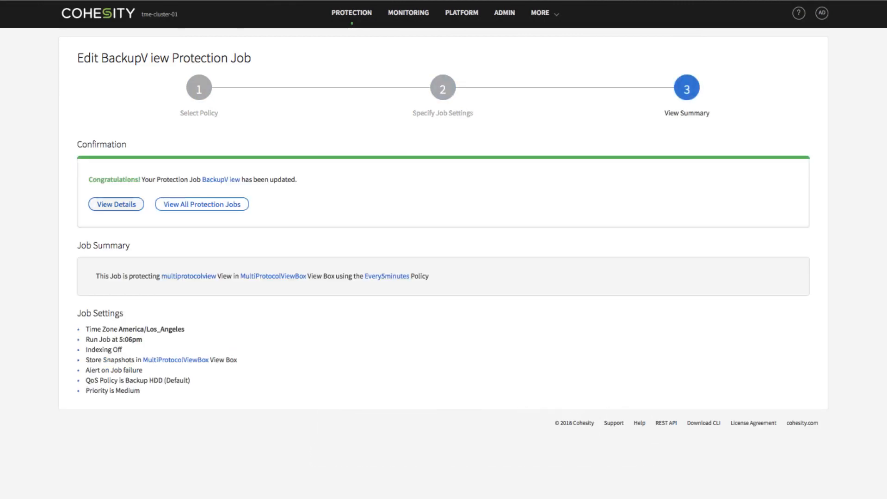
pyautogui.click(116, 204)
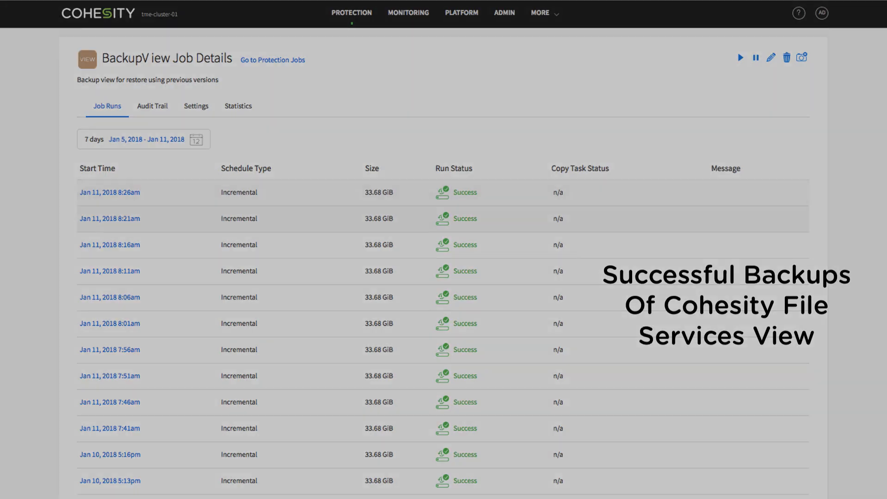
# - Open multiprotocolview's details and display its NFS and SMB mount paths
pyautogui.click(461, 12)
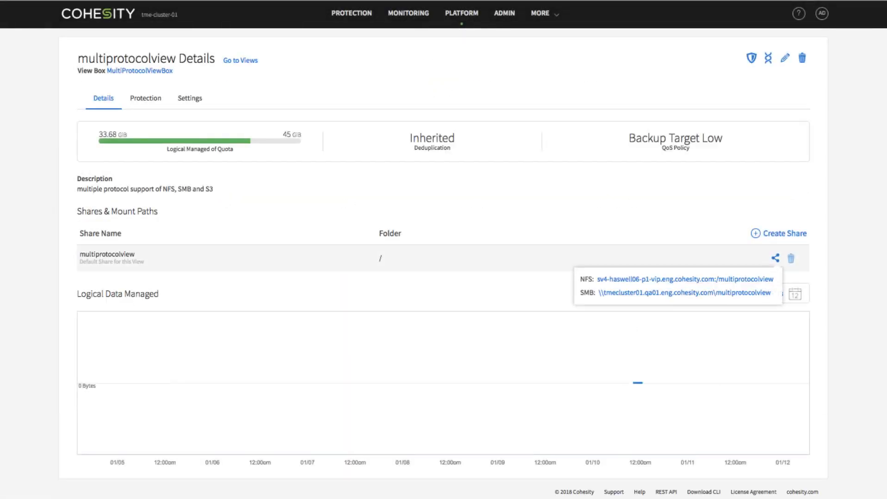
pyautogui.click(681, 293)
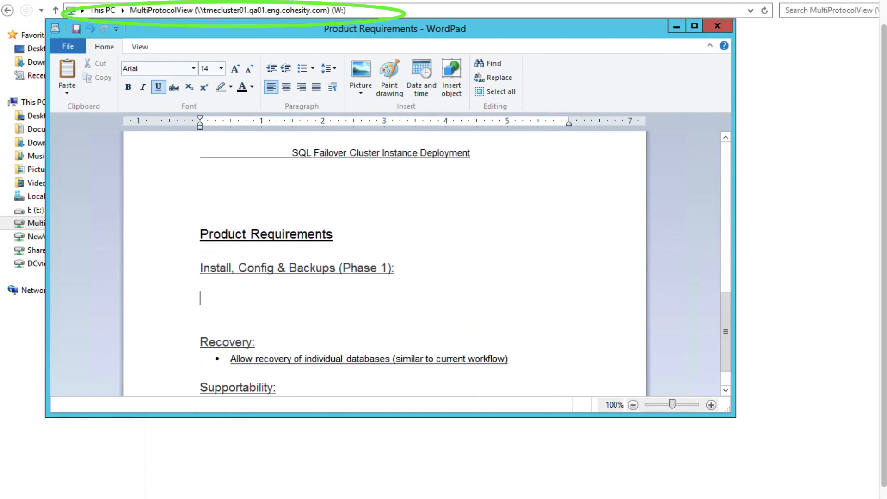
# - Add the Install bullet saying installation should be intuitive, 'One button-click'
pyautogui.write('Insa')
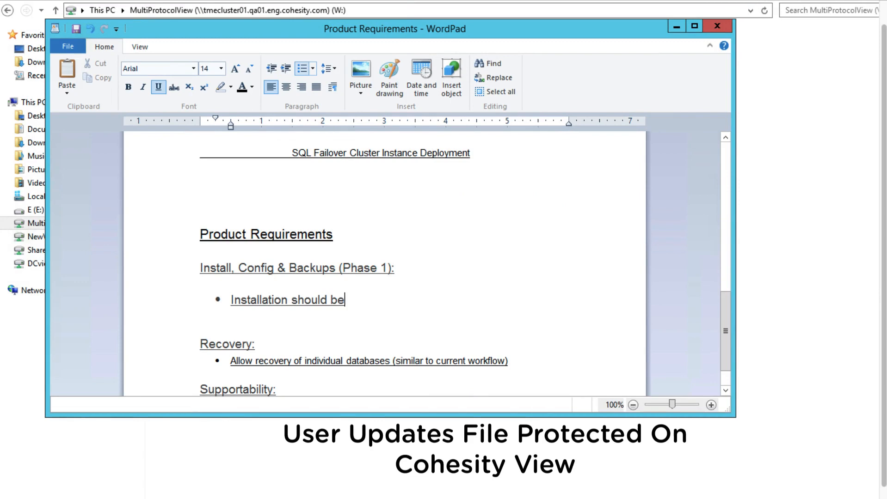
pyautogui.write('intuitive.')
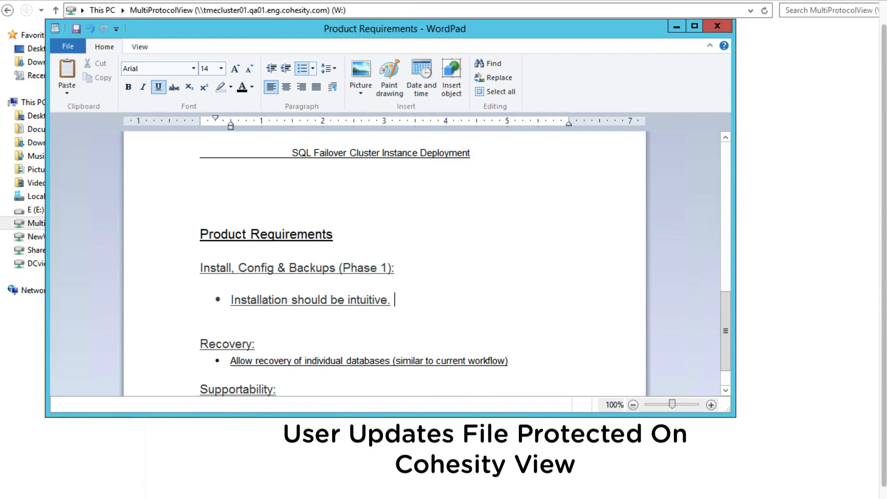
pyautogui.write('One button')
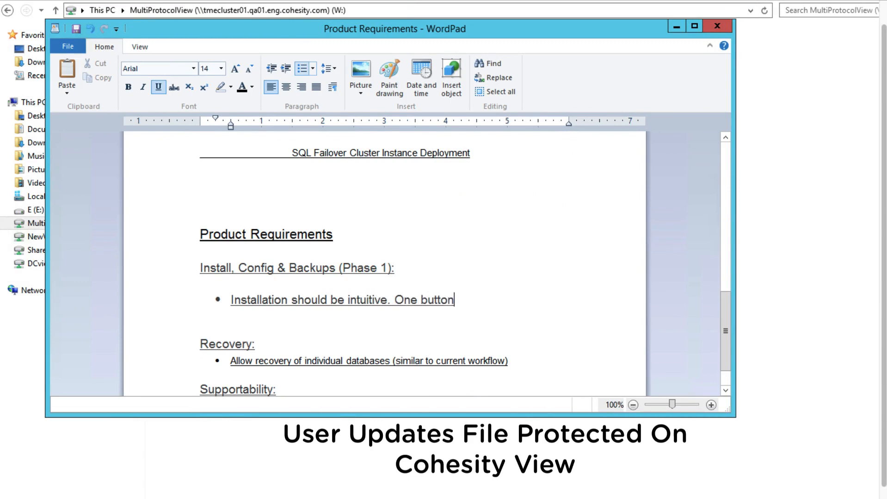
pyautogui.write('-click')
pyautogui.write('Allow user')
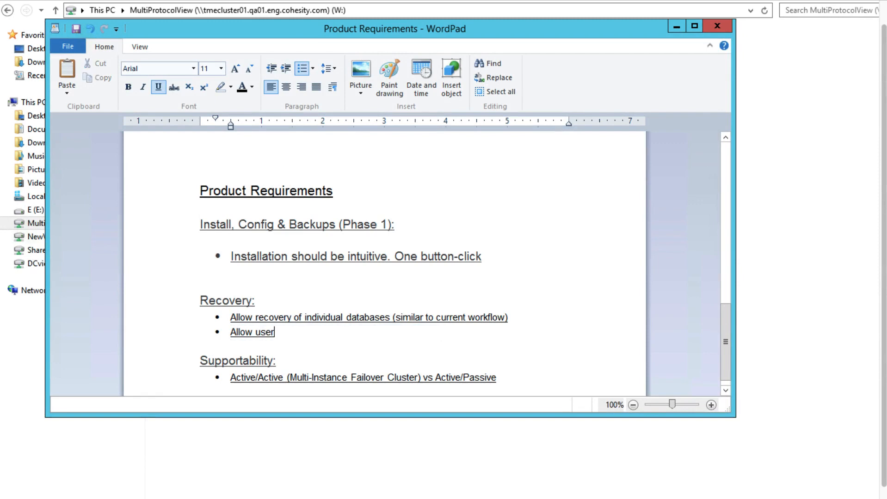
# - Add a Recovery bullet: users able to look at table restore with SQL scripts
pyautogui.write('s')
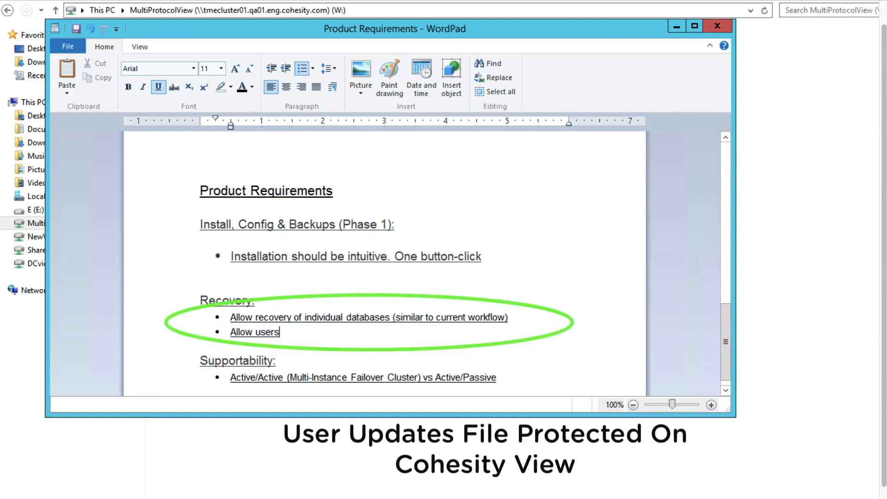
pyautogui.write('to be able to')
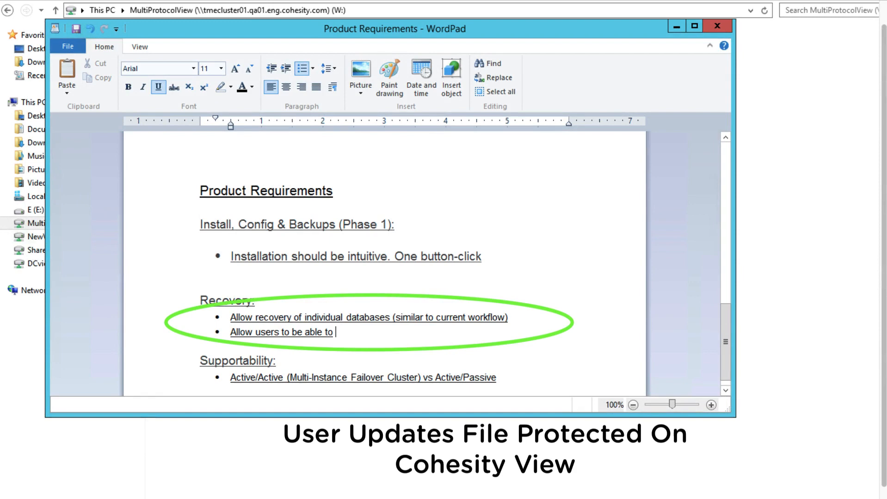
pyautogui.write('look at table re')
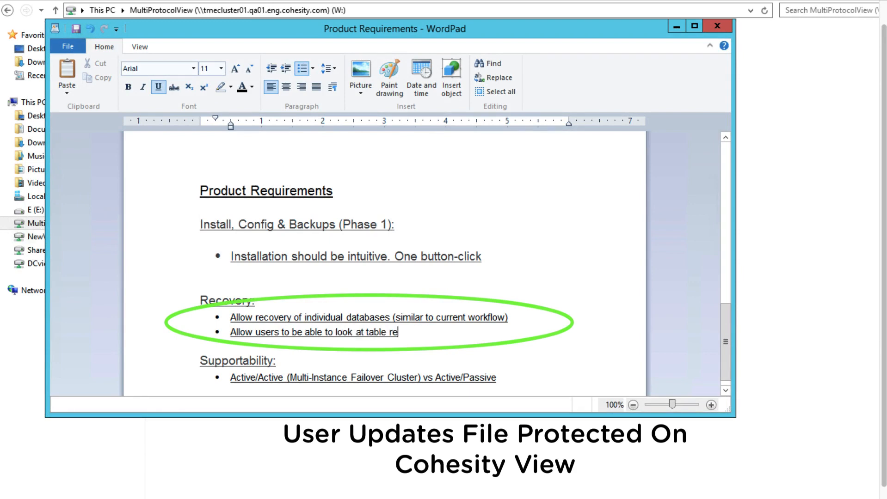
pyautogui.write('store with SQL sc')
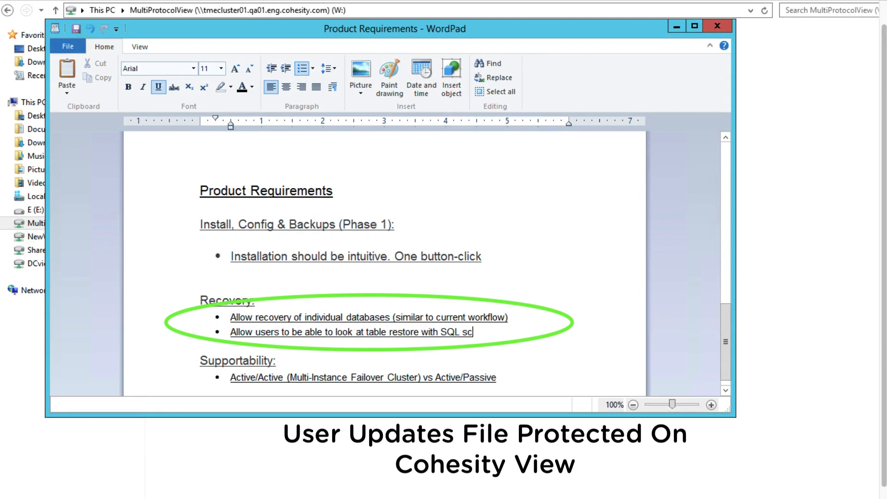
pyautogui.write('ripts')
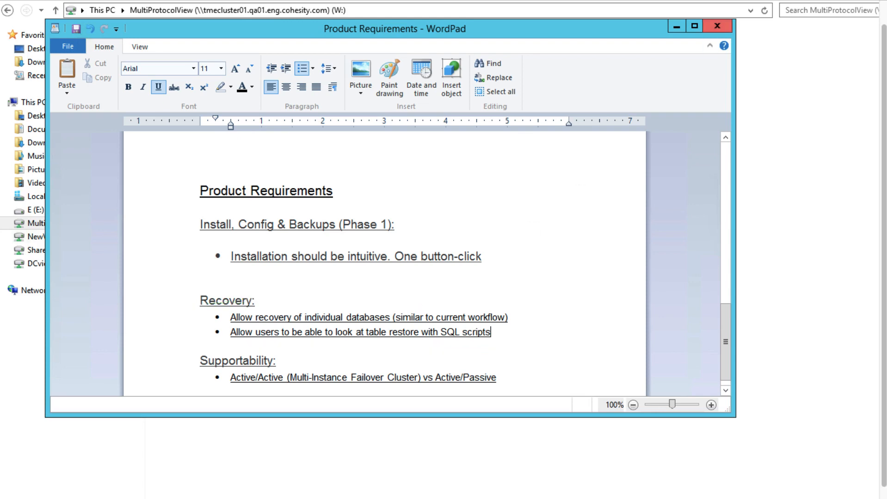
pyautogui.click(714, 26)
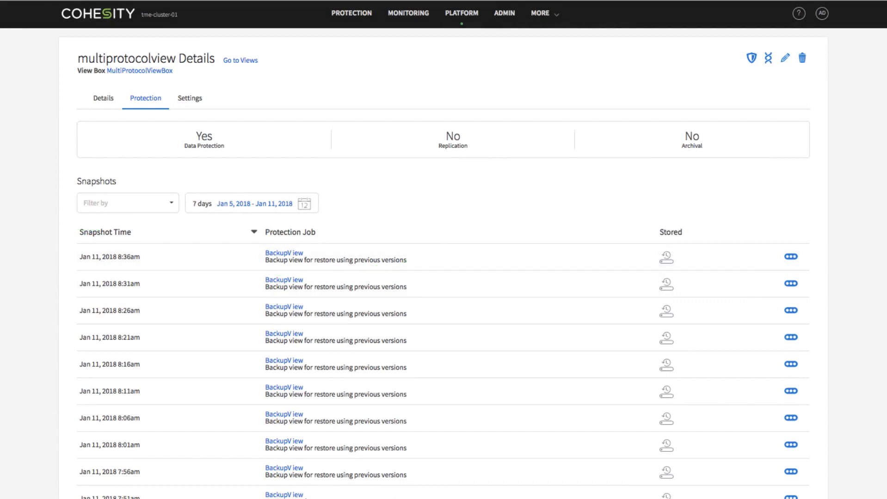
# - Bring up the Product Requirements context menu on the Cohesity share
pyautogui.rightClick(203, 213)
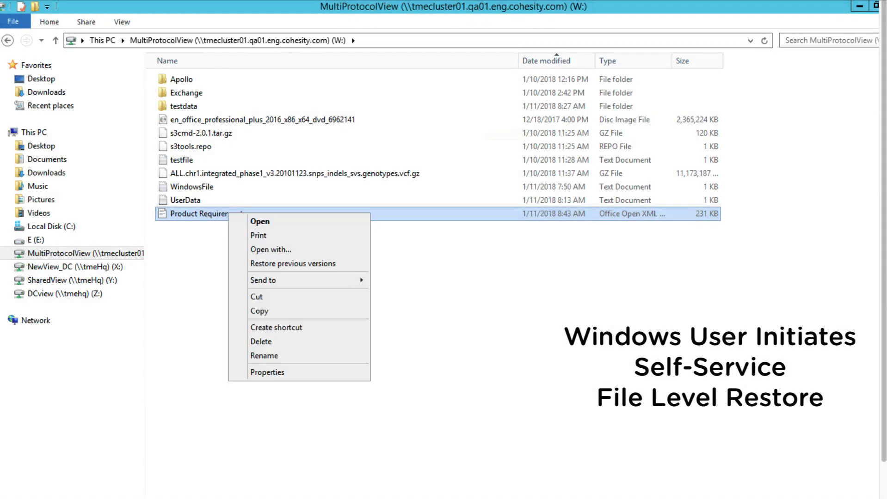
# - Copy the 8:29 AM Product Requirements version into a new W: Restore folder and review it
pyautogui.click(293, 264)
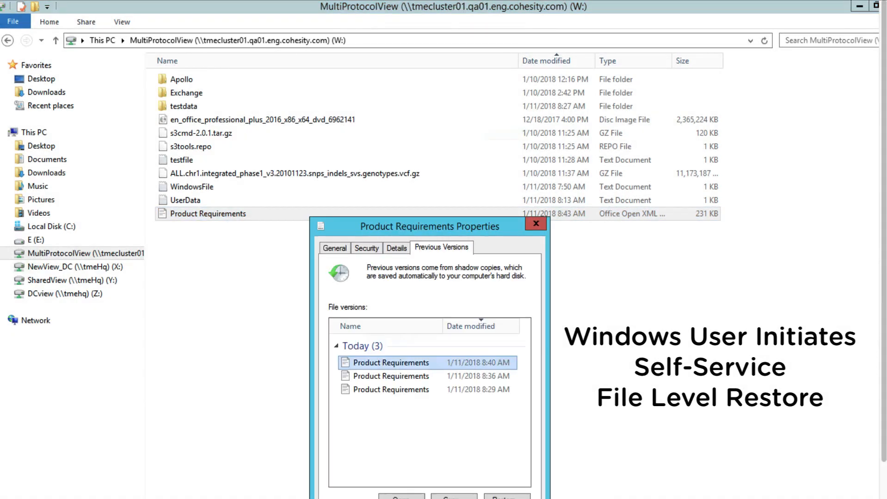
pyautogui.click(391, 389)
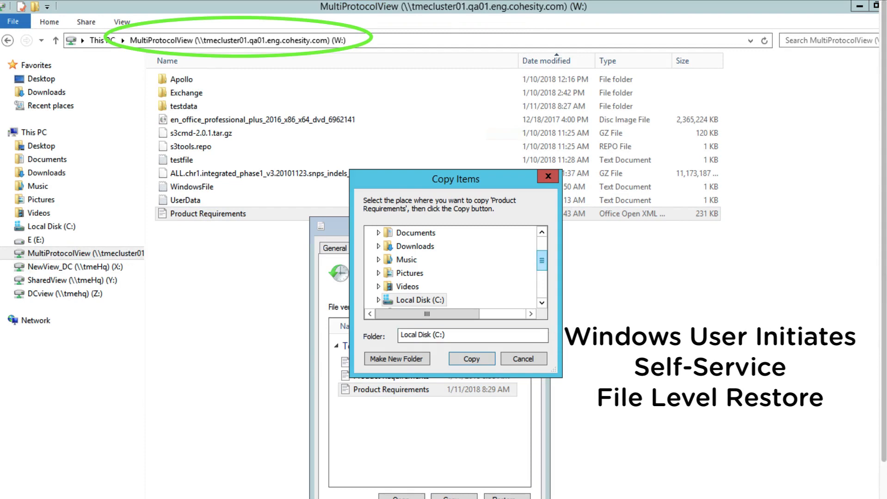
pyautogui.click(450, 259)
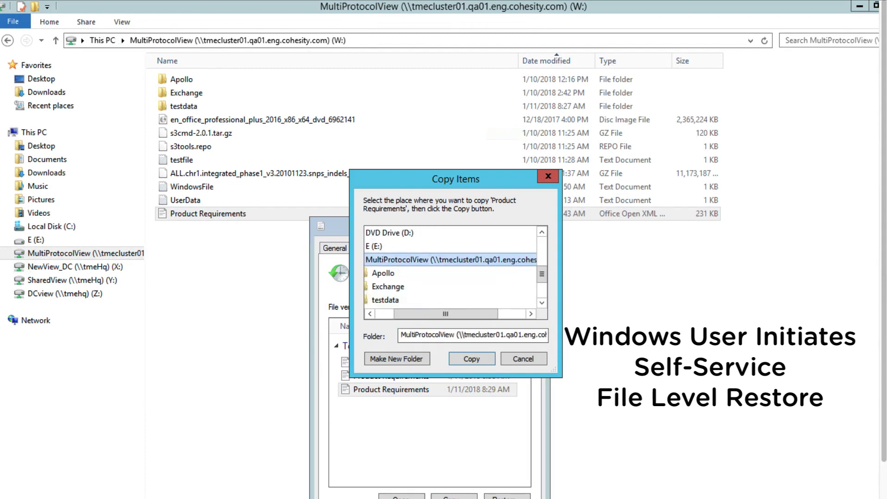
pyautogui.click(396, 358)
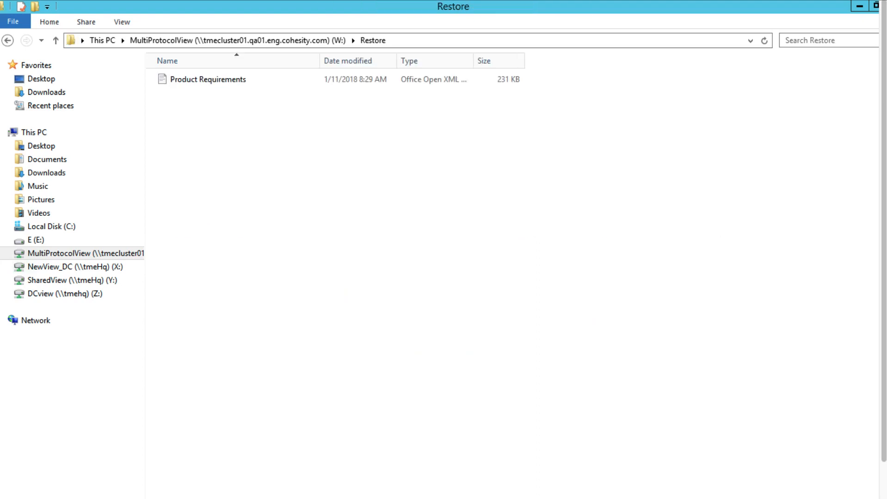
pyautogui.doubleClick(208, 79)
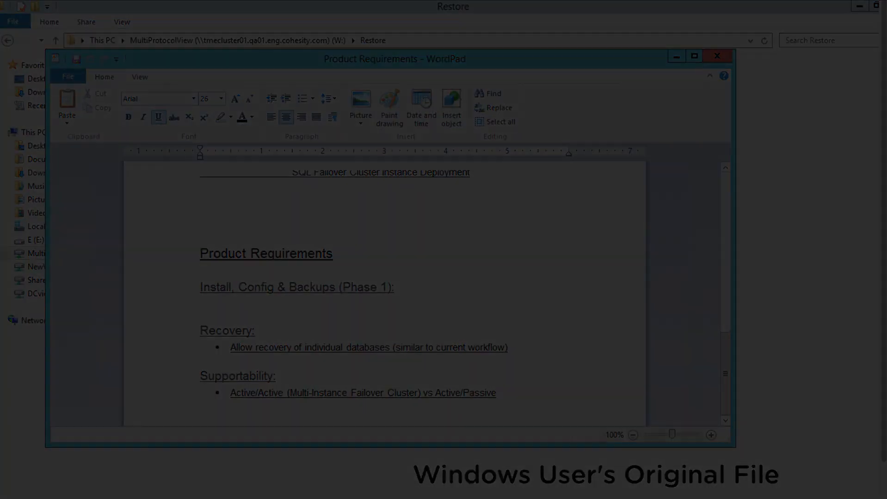
pyautogui.click(716, 56)
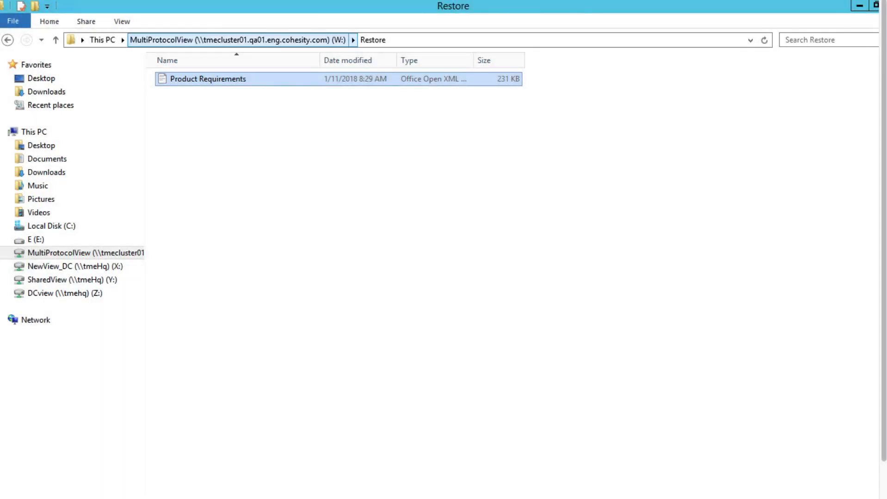
# - Copy the 8:36 AM version of Product Requirements into the Restore folder
pyautogui.rightClick(208, 226)
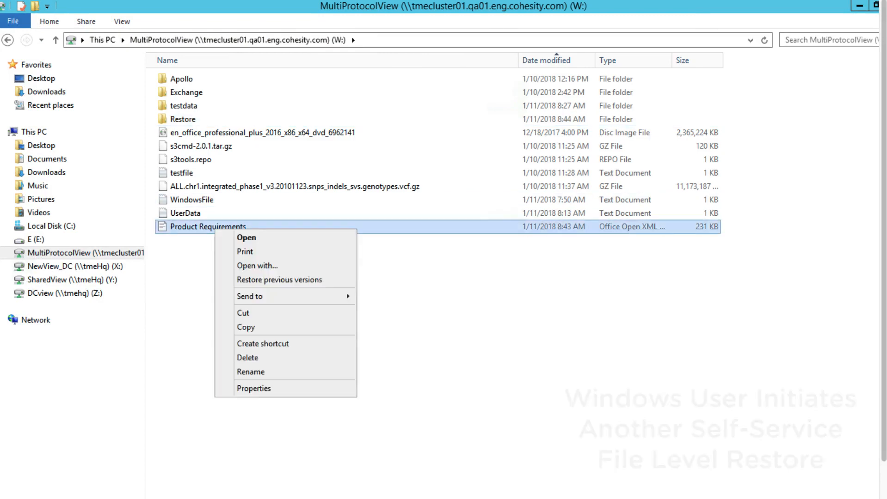
pyautogui.click(253, 388)
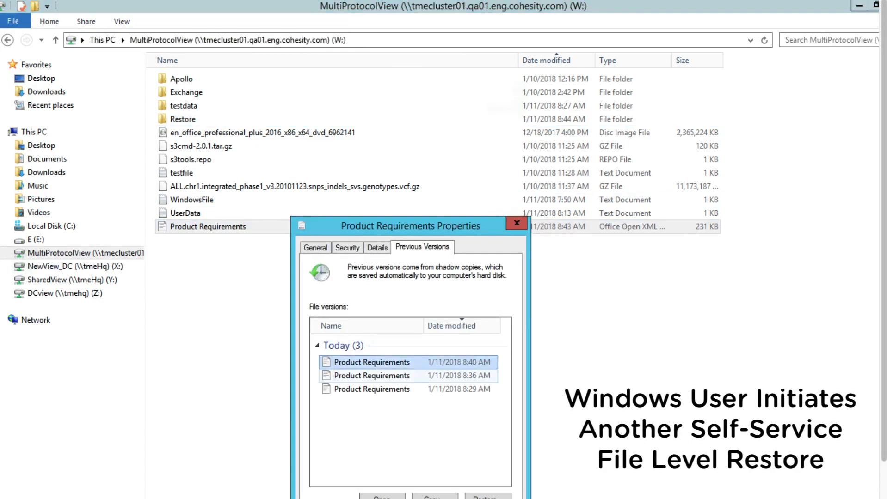
pyautogui.click(434, 498)
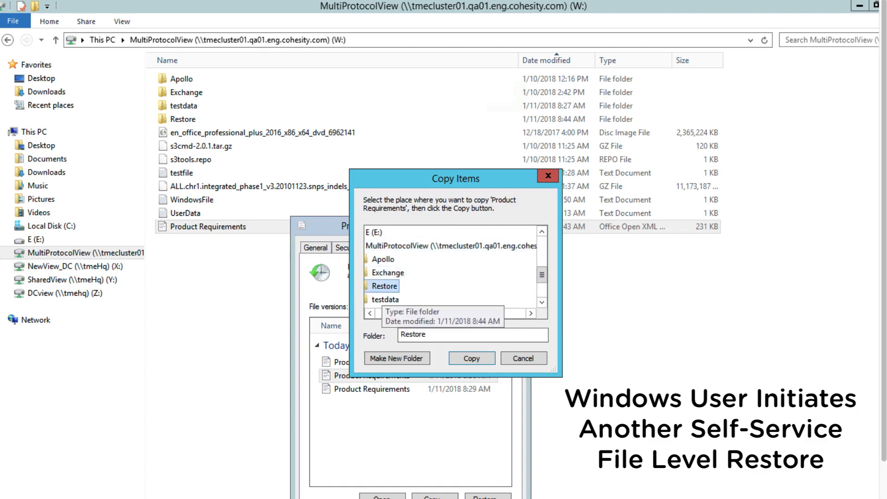
pyautogui.click(471, 358)
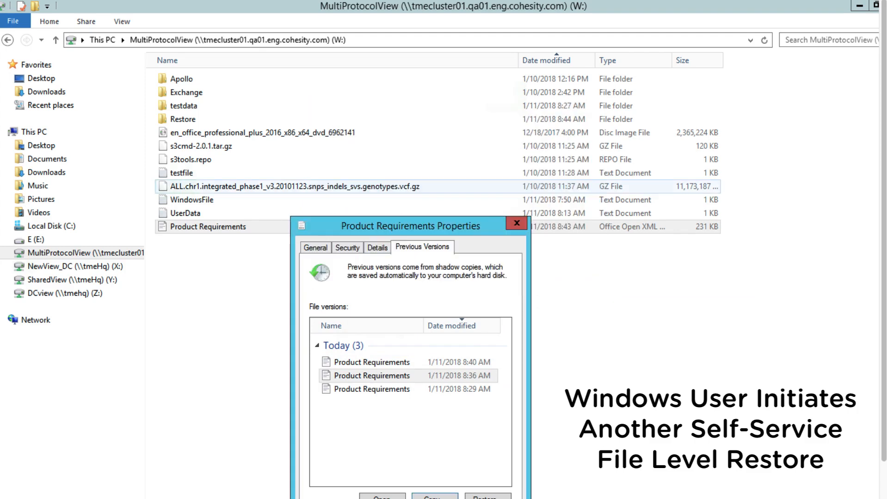
pyautogui.click(515, 224)
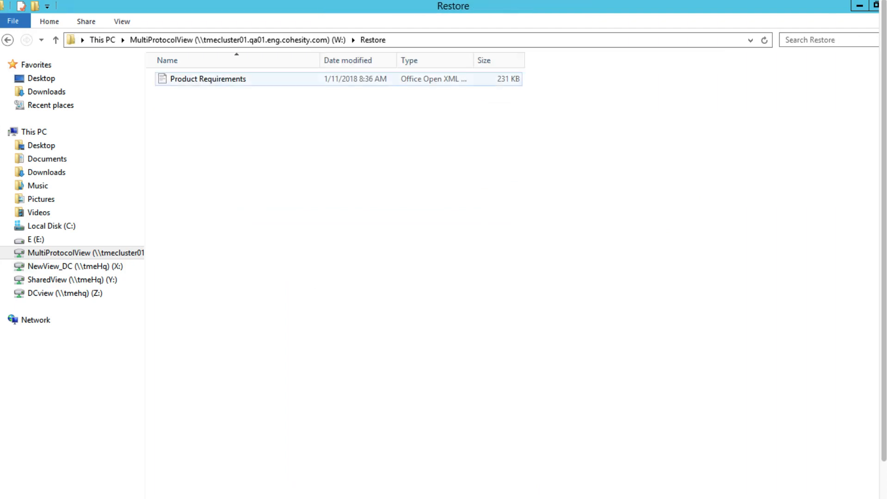
# - Open the restored copy in WordPad, confirm 'One button-click', and close it
pyautogui.rightClick(208, 79)
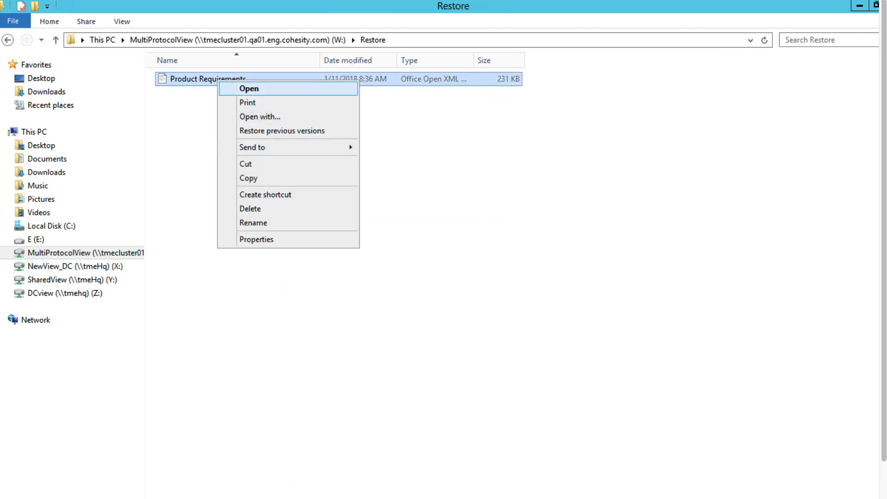
pyautogui.click(249, 88)
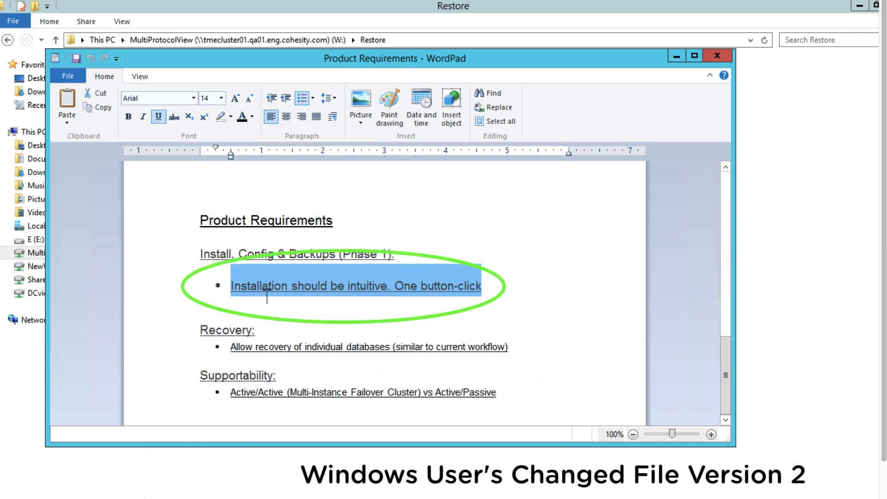
pyautogui.click(717, 55)
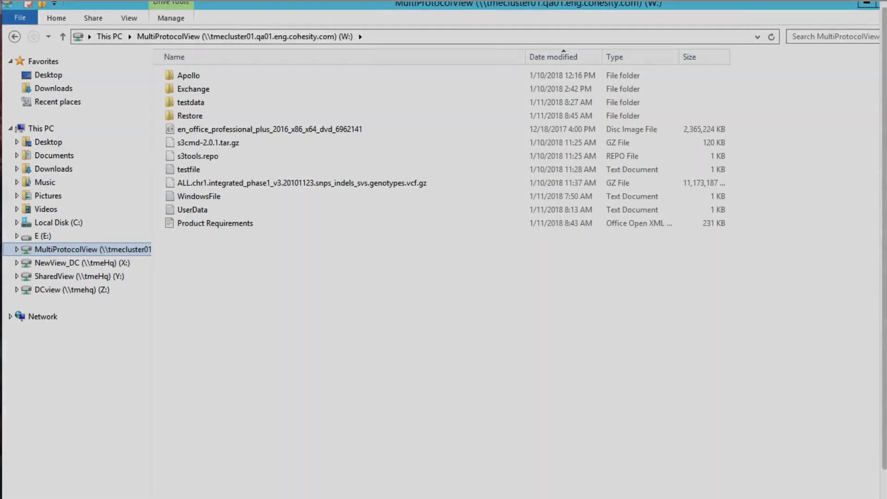
# - Browse the 2:47 PM previous version of the MultiProtocolView (W:) share
pyautogui.rightClick(92, 250)
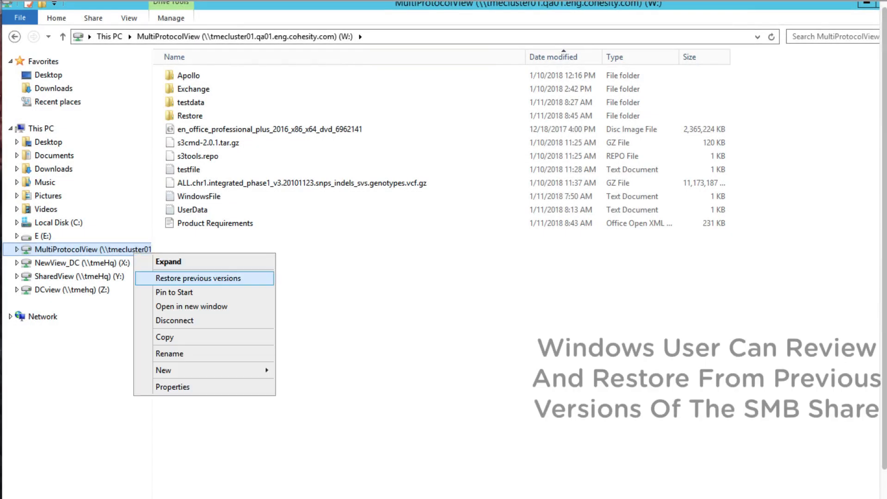
pyautogui.click(198, 278)
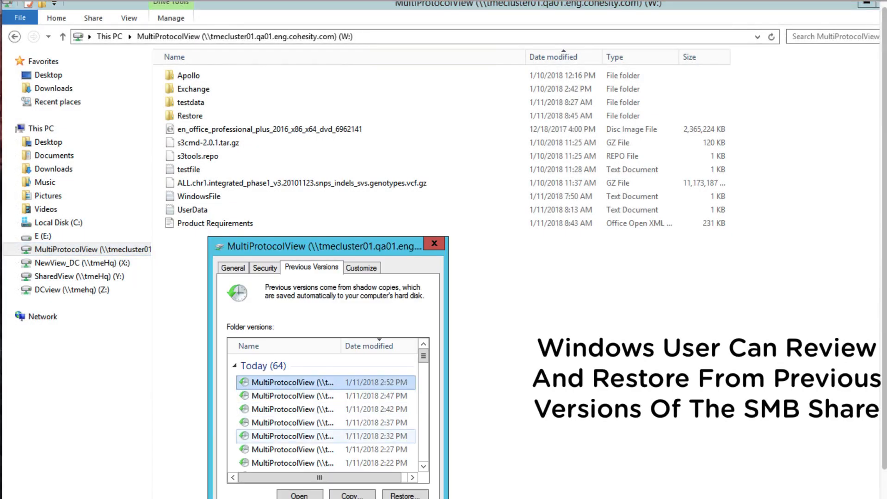
pyautogui.click(291, 395)
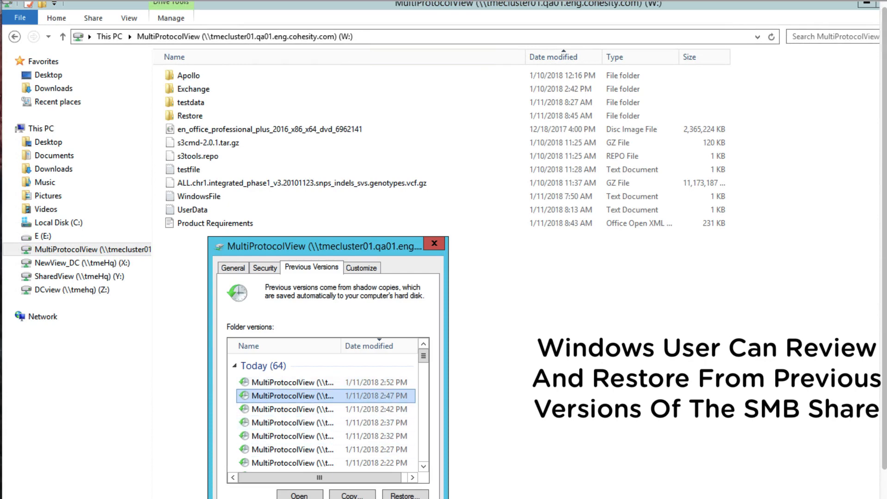
pyautogui.click(300, 495)
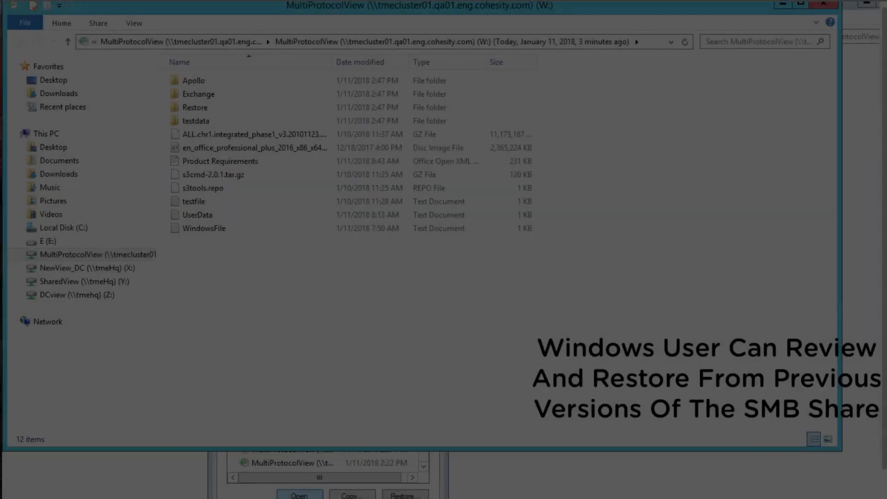